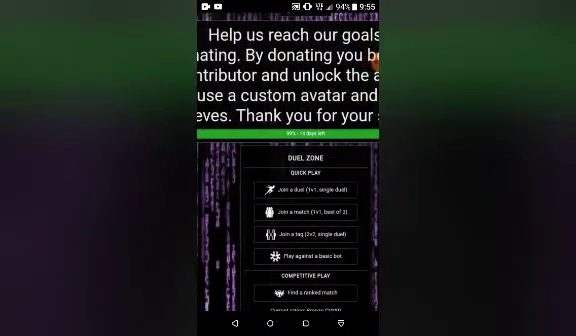
Join a duel from the Quick Play options on the Duel Zone page.
{"action": "left_click", "coordinate": [304, 212]}
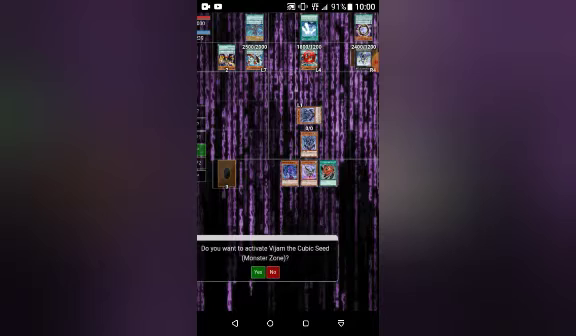
Answer the prompt about activating the extra monster zone monster's effect.
{"action": "left_click", "coordinate": [252, 274]}
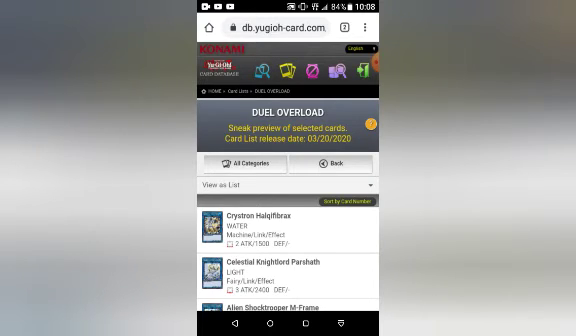
Scroll down through the Duel Overload monster cards in the card database list.
{"action": "scroll", "scroll_direction": "down", "scroll_amount": 3}
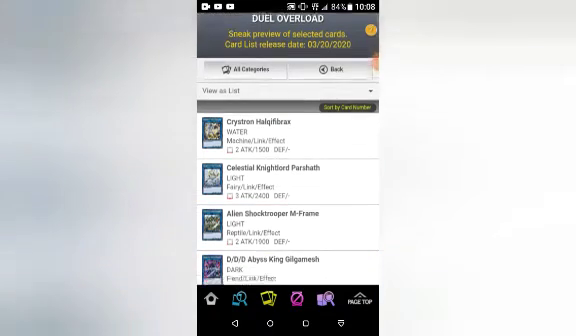
{"action": "scroll", "scroll_direction": "down", "scroll_amount": 3}
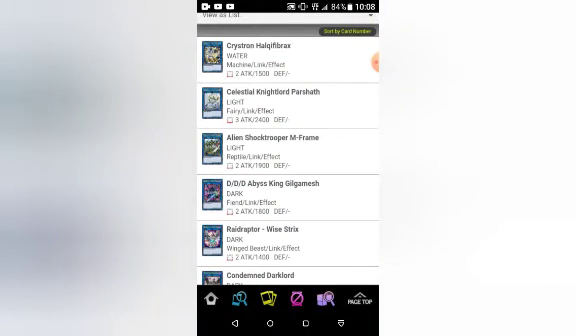
{"action": "scroll", "scroll_direction": "down", "scroll_amount": 3}
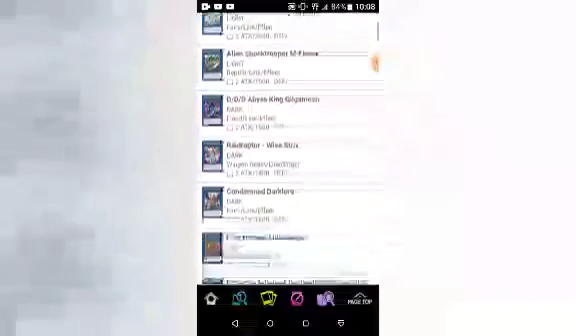
{"action": "scroll", "scroll_direction": "down", "scroll_amount": 3}
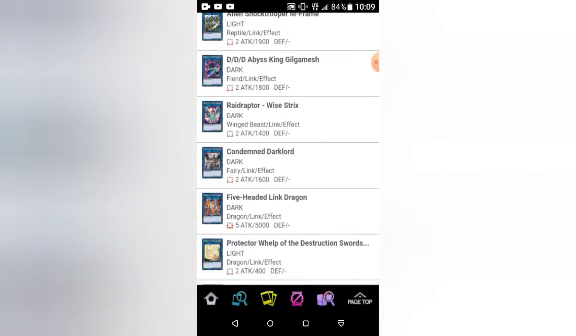
{"action": "scroll", "scroll_direction": "down", "scroll_amount": 3}
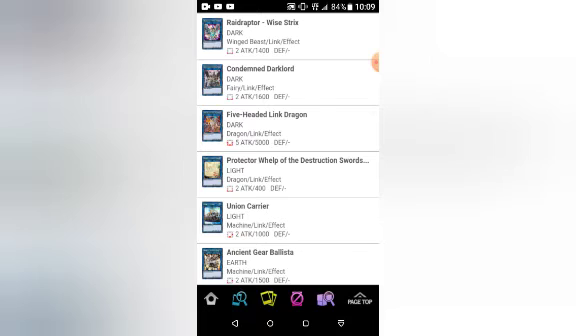
{"action": "scroll", "scroll_direction": "down", "scroll_amount": 3}
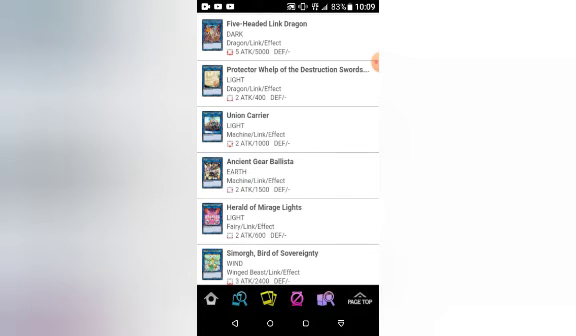
{"action": "scroll", "scroll_direction": "down", "scroll_amount": 3}
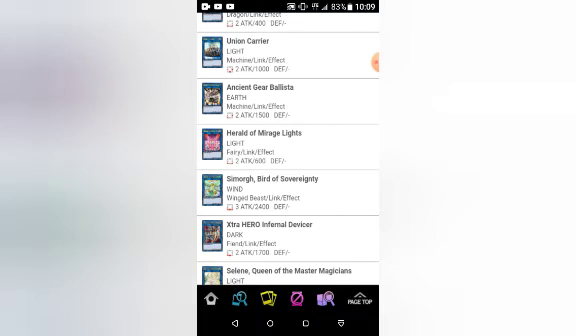
{"action": "scroll", "scroll_direction": "down", "scroll_amount": 3}
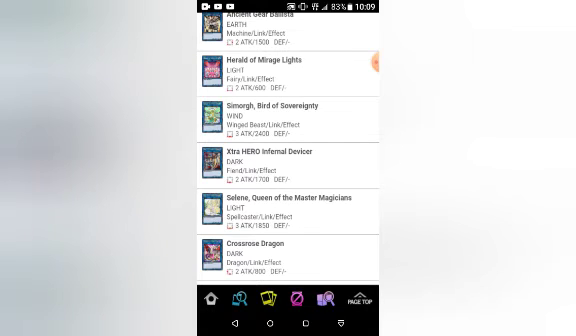
{"action": "scroll", "scroll_direction": "down", "scroll_amount": 3}
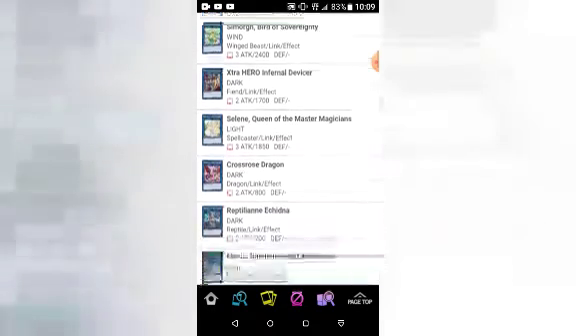
{"action": "scroll", "scroll_direction": "down", "scroll_amount": 3}
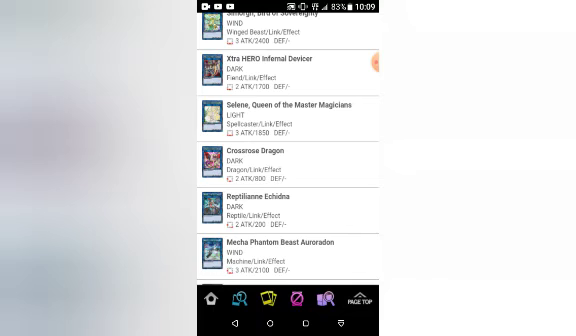
{"action": "scroll", "scroll_direction": "down", "scroll_amount": 3}
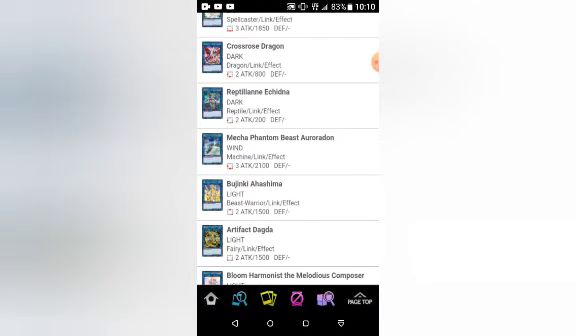
{"action": "scroll", "scroll_direction": "down", "scroll_amount": 3}
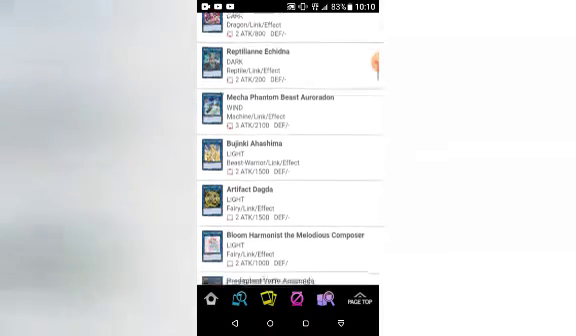
{"action": "scroll", "scroll_direction": "down", "scroll_amount": 3}
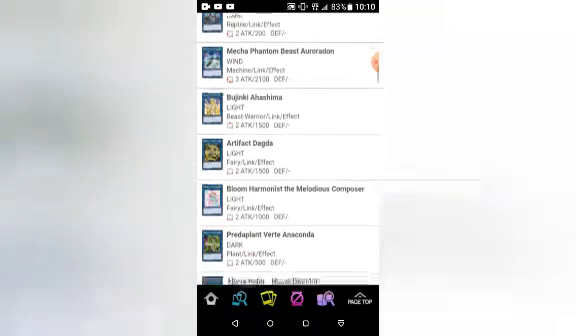
{"action": "scroll", "scroll_direction": "down", "scroll_amount": 3}
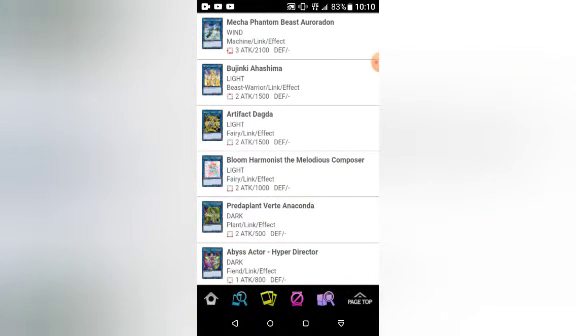
{"action": "scroll", "scroll_direction": "down", "scroll_amount": 3}
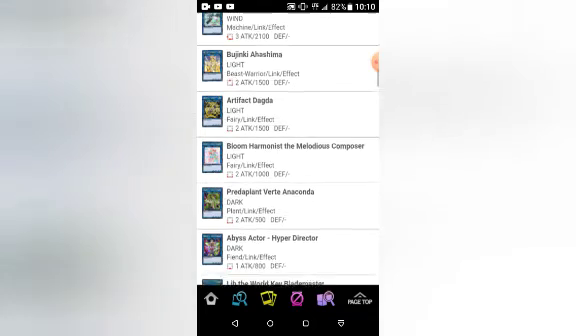
{"action": "scroll", "scroll_direction": "down", "scroll_amount": 3}
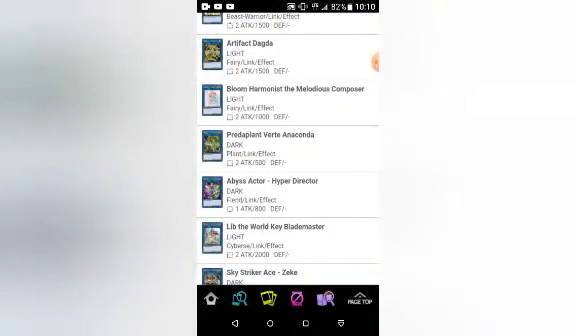
{"action": "scroll", "scroll_direction": "down", "scroll_amount": 3}
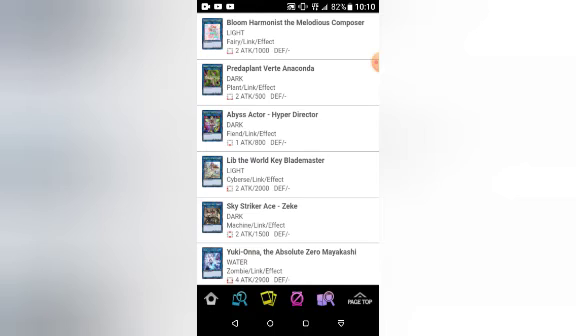
{"action": "scroll", "scroll_direction": "down", "scroll_amount": 3}
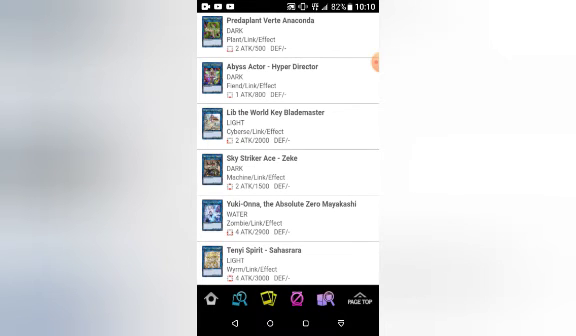
{"action": "scroll", "scroll_direction": "down", "scroll_amount": 3}
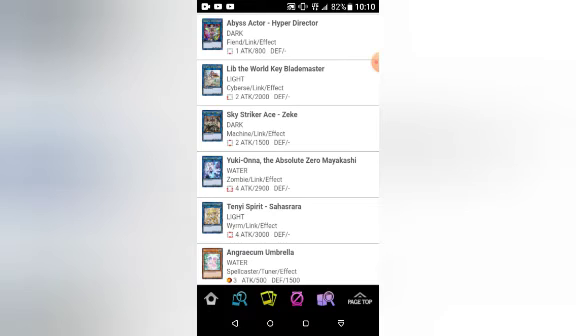
{"action": "scroll", "scroll_direction": "down", "scroll_amount": 3}
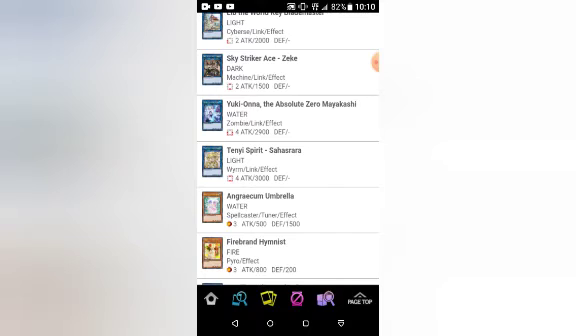
{"action": "scroll", "scroll_direction": "down", "scroll_amount": 3}
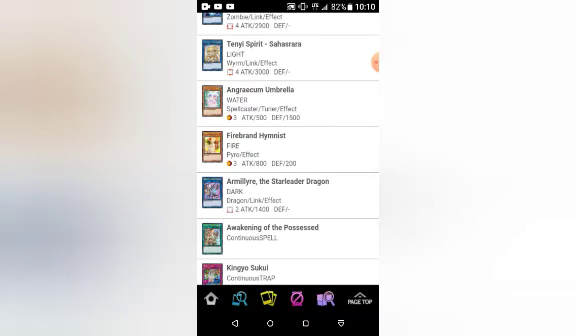
{"action": "scroll", "scroll_direction": "down", "scroll_amount": 3}
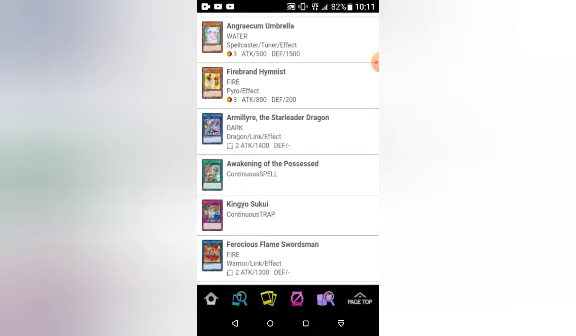
{"action": "scroll", "scroll_direction": "down", "scroll_amount": 3}
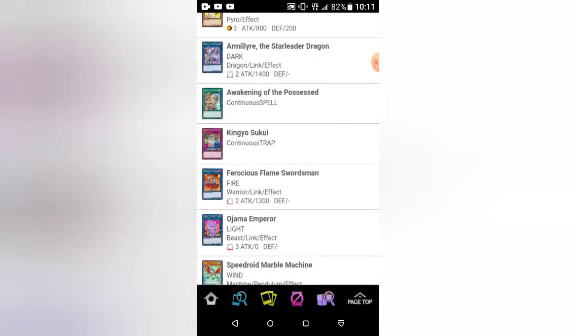
Continue down the Duel Overload list past the middle of the monster entries.
{"action": "left_click", "coordinate": [280, 222]}
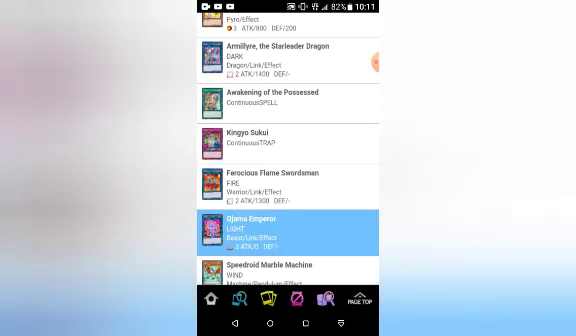
{"action": "scroll", "scroll_direction": "down", "scroll_amount": 3}
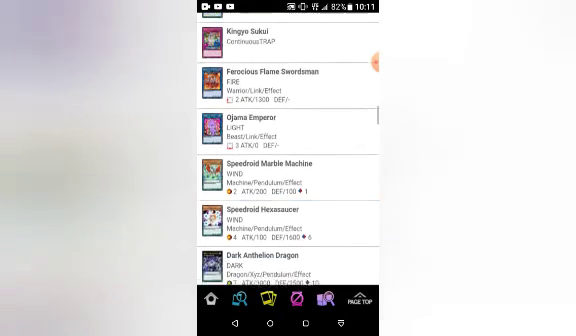
{"action": "scroll", "scroll_direction": "down", "scroll_amount": 3}
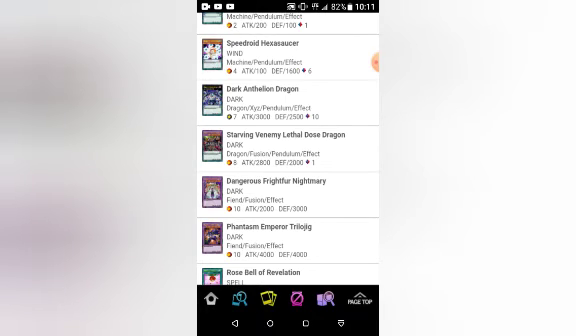
{"action": "scroll", "scroll_direction": "down", "scroll_amount": 3}
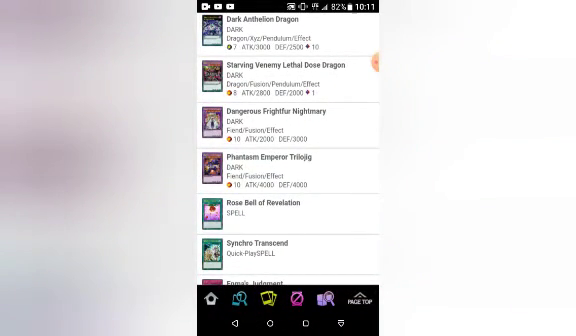
{"action": "scroll", "scroll_direction": "down", "scroll_amount": 3}
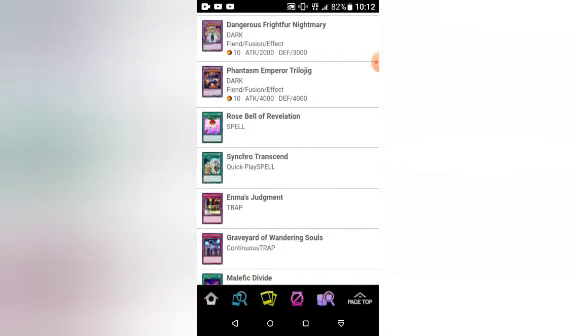
{"action": "scroll", "scroll_direction": "down", "scroll_amount": 3}
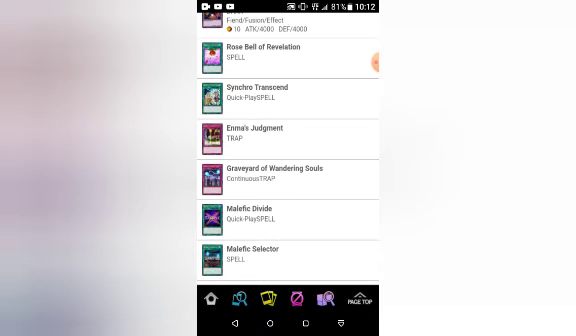
{"action": "scroll", "scroll_direction": "down", "scroll_amount": 3}
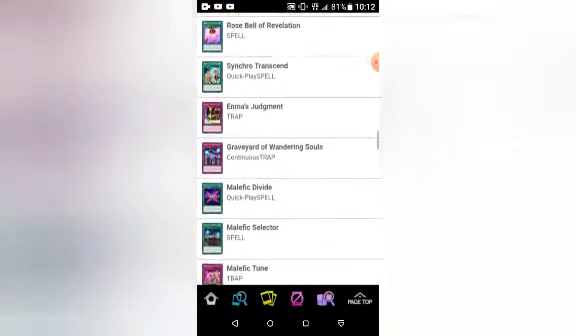
{"action": "scroll", "scroll_direction": "down", "scroll_amount": 3}
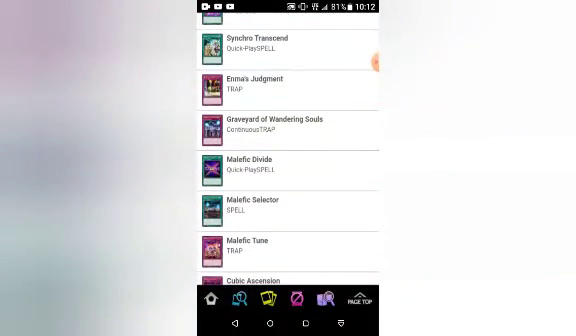
{"action": "scroll", "scroll_direction": "down", "scroll_amount": 3}
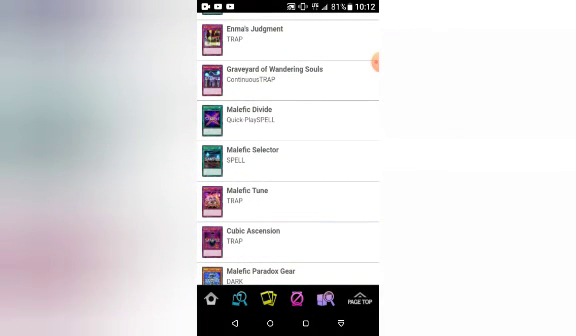
{"action": "scroll", "scroll_direction": "down", "scroll_amount": 3}
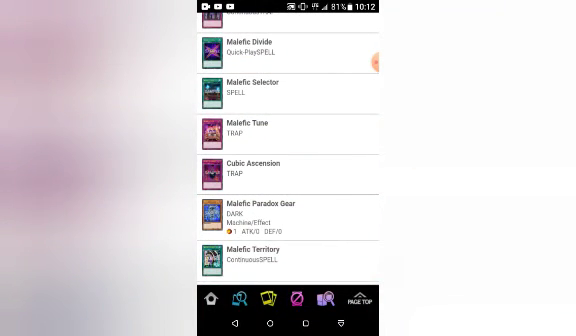
{"action": "scroll", "scroll_direction": "down", "scroll_amount": 3}
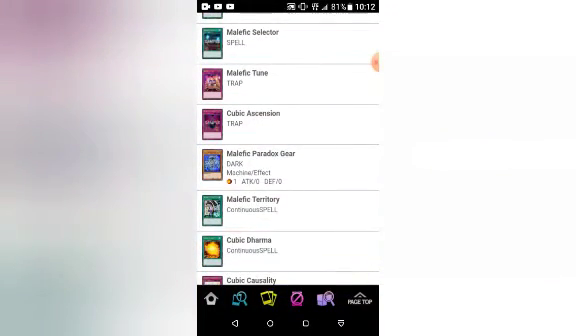
{"action": "scroll", "scroll_direction": "down", "scroll_amount": 3}
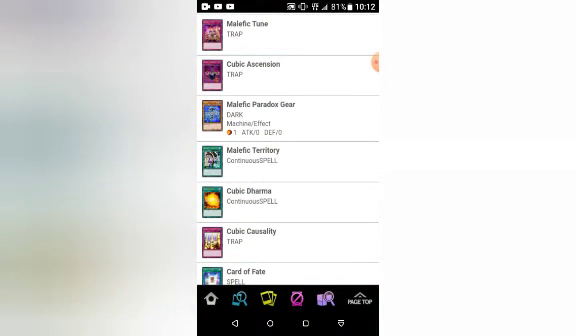
Keep scrolling through the remaining Duel Overload monsters toward the spell cards.
{"action": "left_click", "coordinate": [284, 236]}
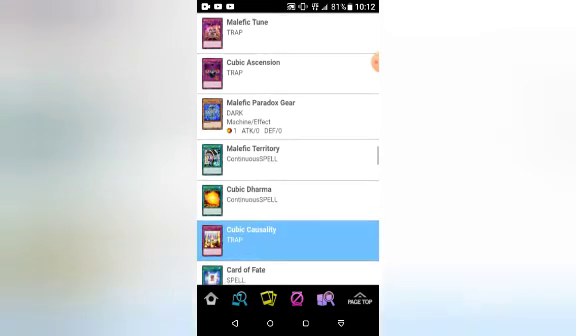
{"action": "scroll", "scroll_direction": "down", "scroll_amount": 3}
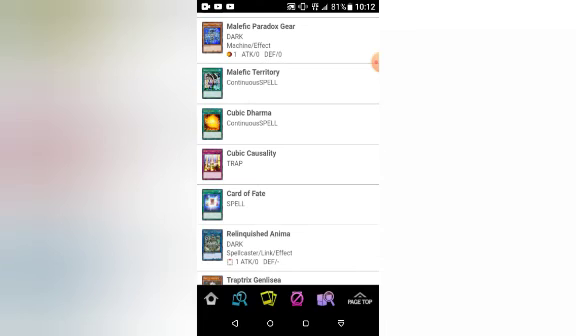
{"action": "scroll", "scroll_direction": "down", "scroll_amount": 3}
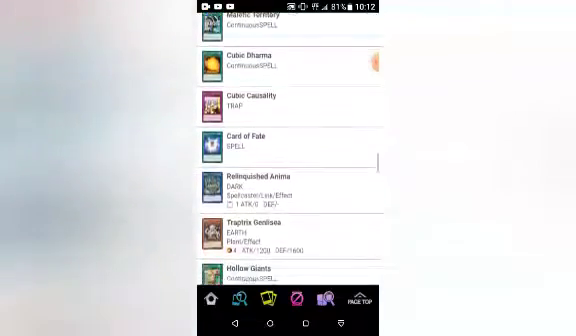
{"action": "scroll", "scroll_direction": "down", "scroll_amount": 3}
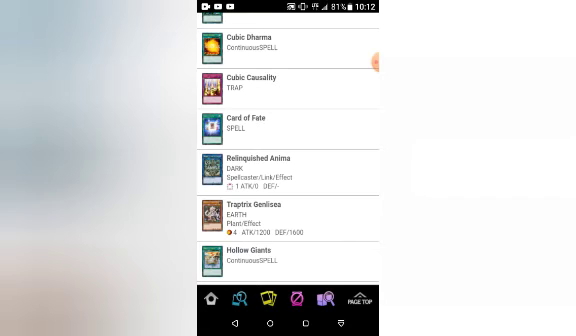
{"action": "scroll", "scroll_direction": "down", "scroll_amount": 3}
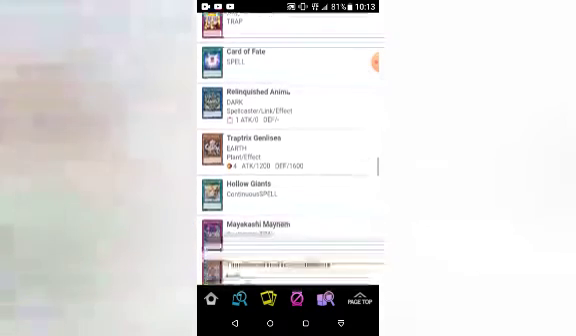
{"action": "scroll", "scroll_direction": "down", "scroll_amount": 3}
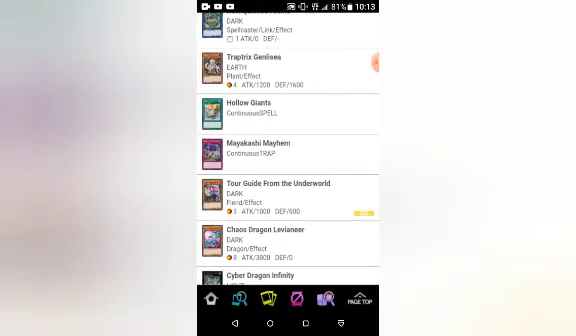
{"action": "scroll", "scroll_direction": "down", "scroll_amount": 3}
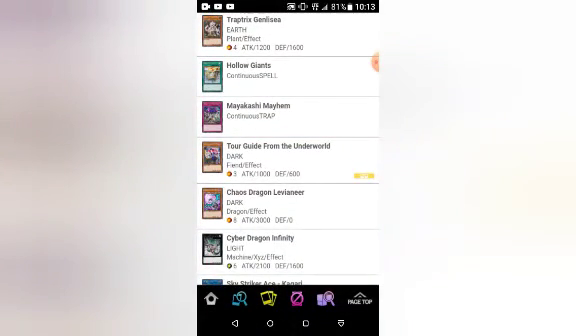
{"action": "scroll", "scroll_direction": "down", "scroll_amount": 3}
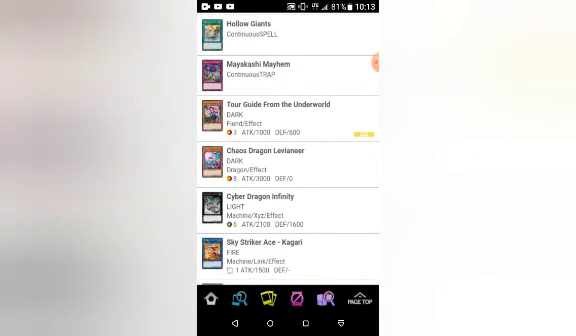
{"action": "scroll", "scroll_direction": "down", "scroll_amount": 3}
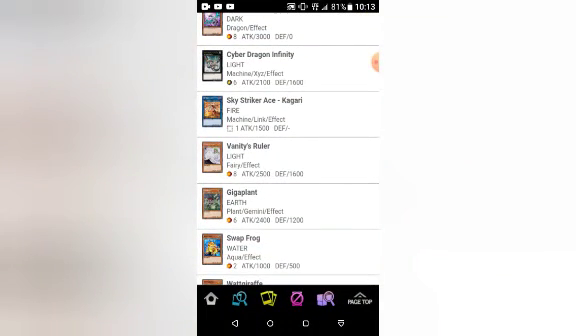
{"action": "scroll", "scroll_direction": "down", "scroll_amount": 3}
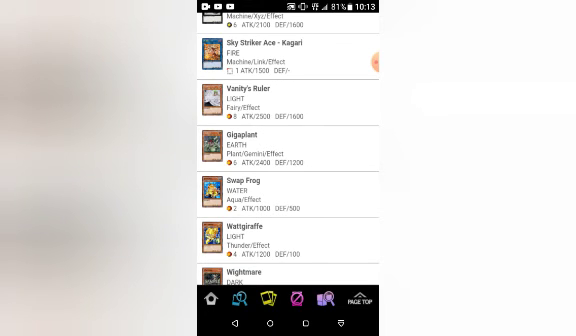
{"action": "scroll", "scroll_direction": "down", "scroll_amount": 3}
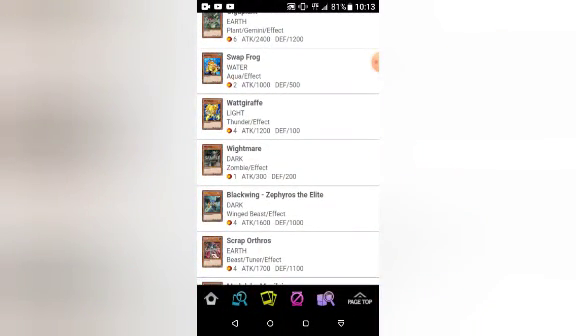
{"action": "scroll", "scroll_direction": "down", "scroll_amount": 3}
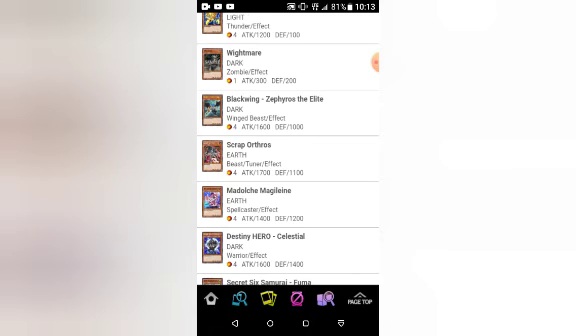
{"action": "scroll", "scroll_direction": "down", "scroll_amount": 3}
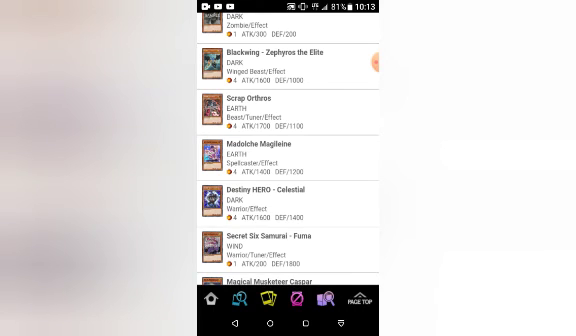
{"action": "scroll", "scroll_direction": "down", "scroll_amount": 3}
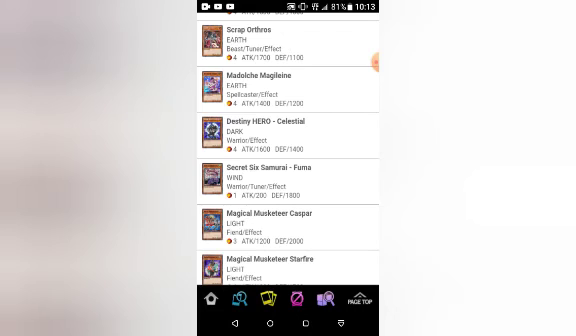
{"action": "scroll", "scroll_direction": "down", "scroll_amount": 3}
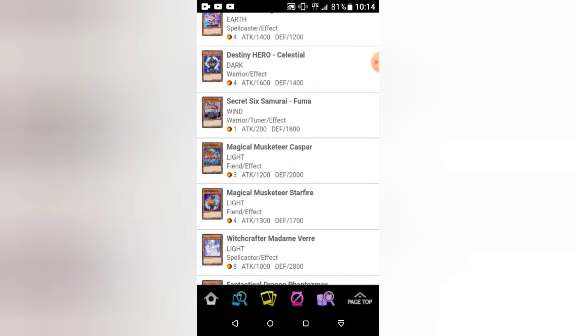
{"action": "scroll", "scroll_direction": "down", "scroll_amount": 3}
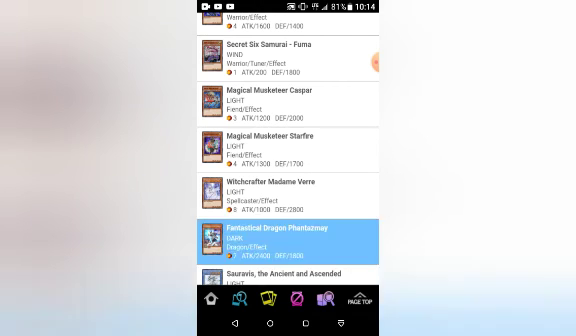
{"action": "scroll", "scroll_direction": "down", "scroll_amount": 3}
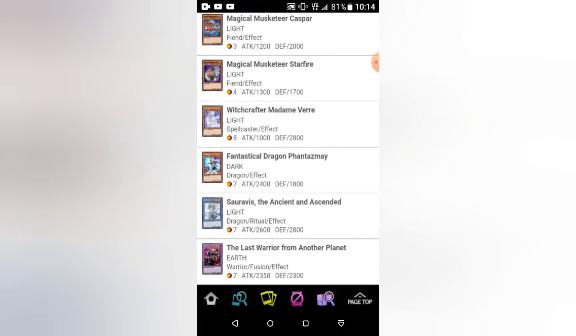
{"action": "scroll", "scroll_direction": "down", "scroll_amount": 3}
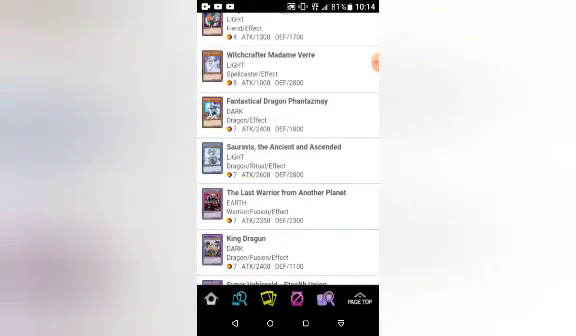
{"action": "scroll", "scroll_direction": "down", "scroll_amount": 3}
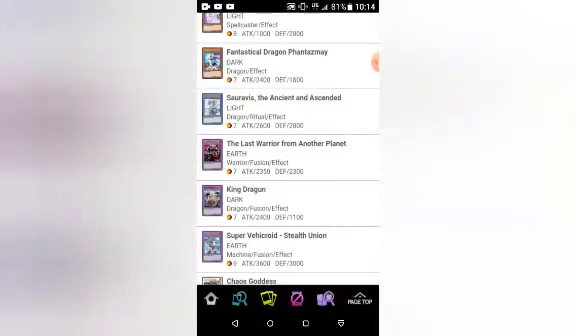
{"action": "scroll", "scroll_direction": "down", "scroll_amount": 3}
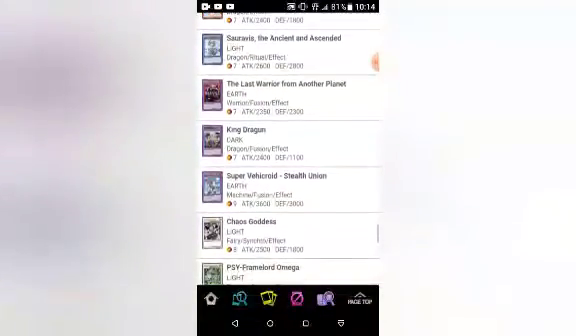
{"action": "scroll", "scroll_direction": "down", "scroll_amount": 3}
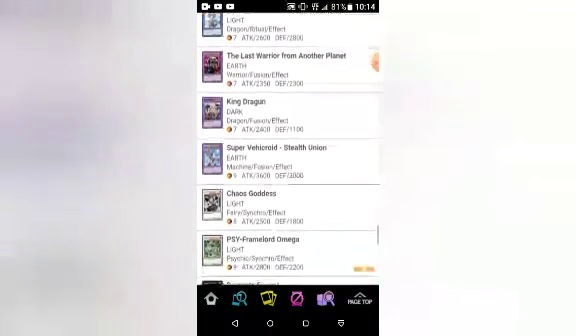
{"action": "scroll", "scroll_direction": "down", "scroll_amount": 3}
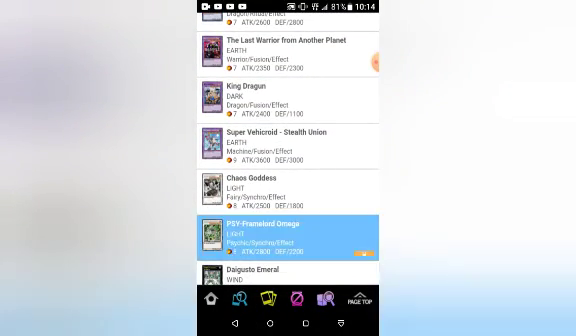
{"action": "scroll", "scroll_direction": "down", "scroll_amount": 3}
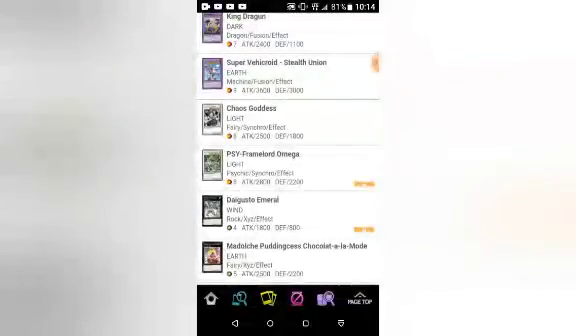
{"action": "scroll", "scroll_direction": "down", "scroll_amount": 3}
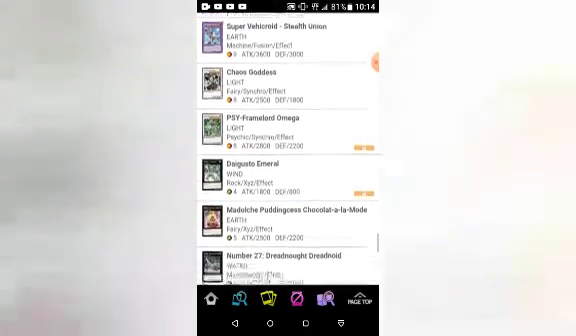
{"action": "scroll", "scroll_direction": "down", "scroll_amount": 3}
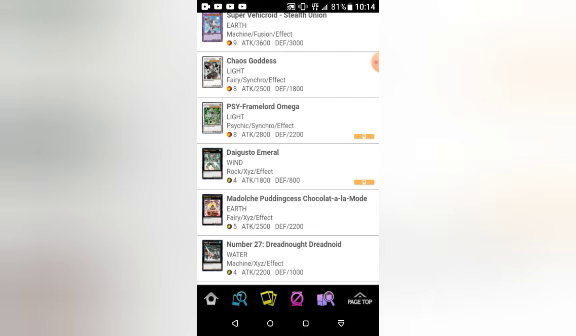
{"action": "scroll", "scroll_direction": "down", "scroll_amount": 3}
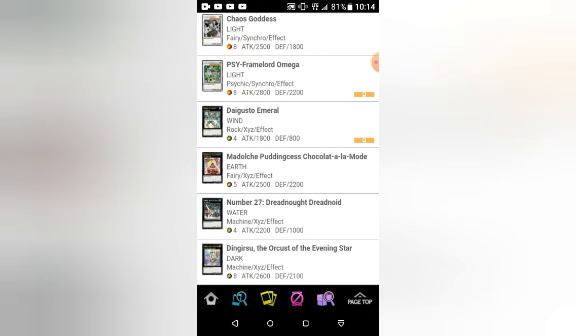
{"action": "scroll", "scroll_direction": "down", "scroll_amount": 3}
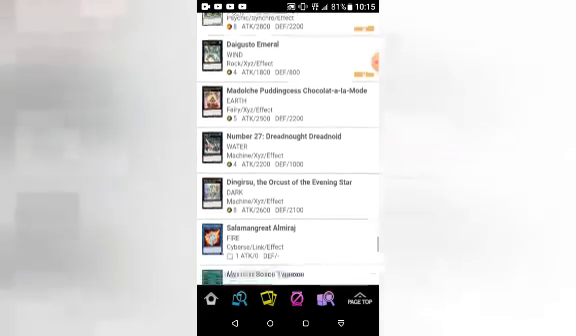
{"action": "scroll", "scroll_direction": "down", "scroll_amount": 3}
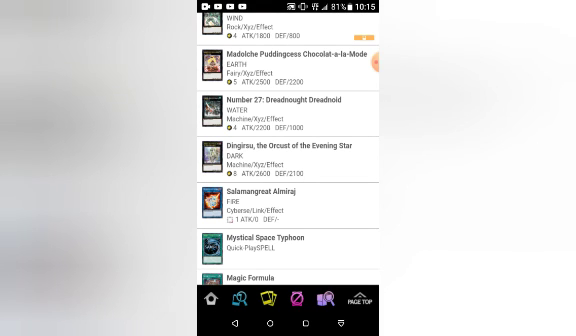
{"action": "scroll", "scroll_direction": "down", "scroll_amount": 3}
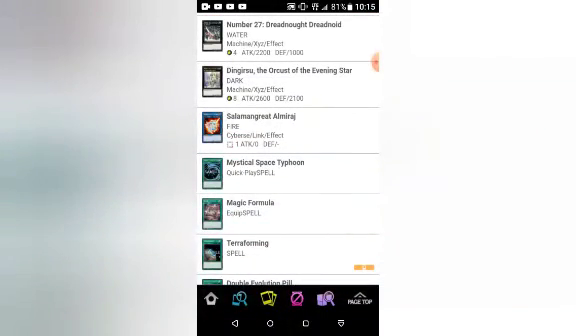
Reach the spell and trap cards such as Cynet Mining and Cybernetic Overflow at the list's end.
{"action": "left_click", "coordinate": [290, 208]}
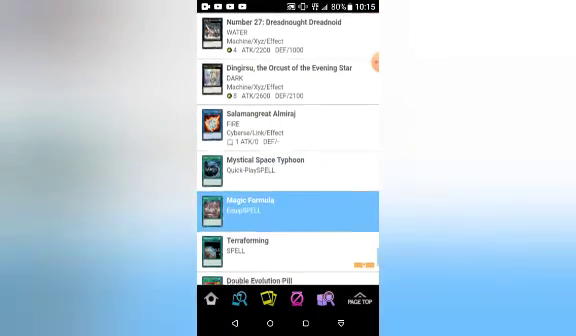
{"action": "scroll", "scroll_direction": "down", "scroll_amount": 3}
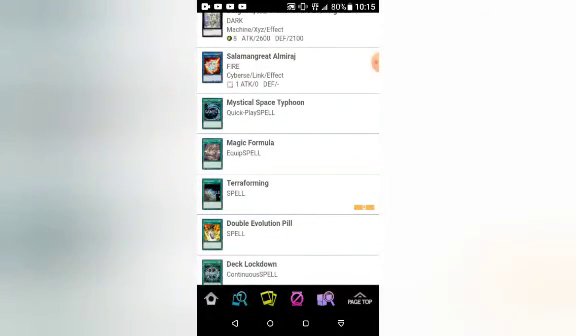
{"action": "scroll", "scroll_direction": "down", "scroll_amount": 3}
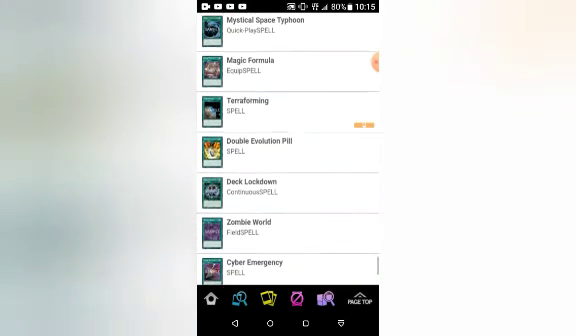
{"action": "scroll", "scroll_direction": "down", "scroll_amount": 3}
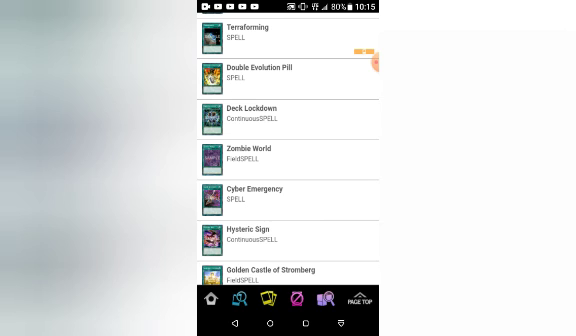
{"action": "scroll", "scroll_direction": "down", "scroll_amount": 3}
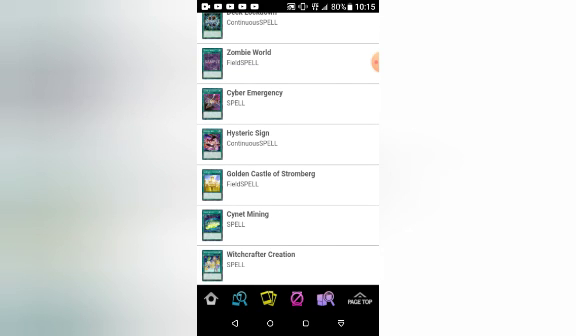
{"action": "scroll", "scroll_direction": "down", "scroll_amount": 3}
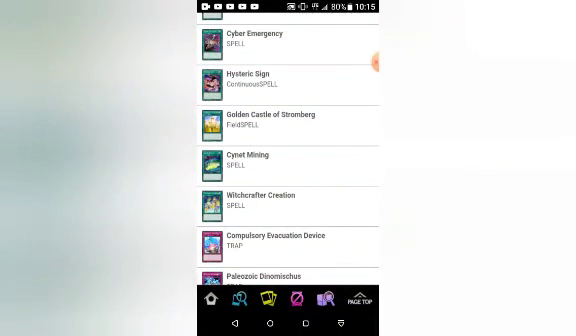
{"action": "scroll", "scroll_direction": "down", "scroll_amount": 3}
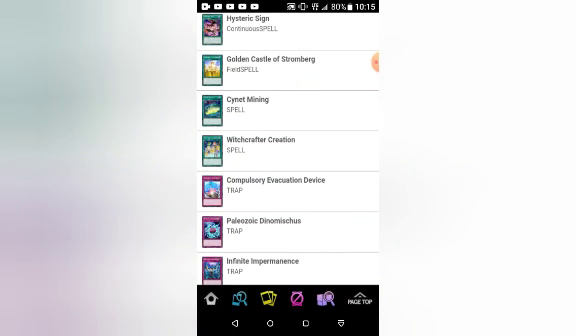
{"action": "scroll", "scroll_direction": "down", "scroll_amount": 3}
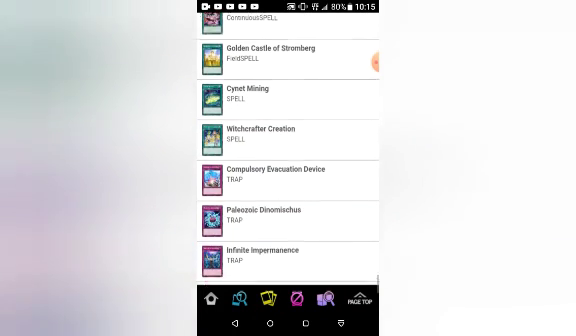
{"action": "scroll", "scroll_direction": "down", "scroll_amount": 3}
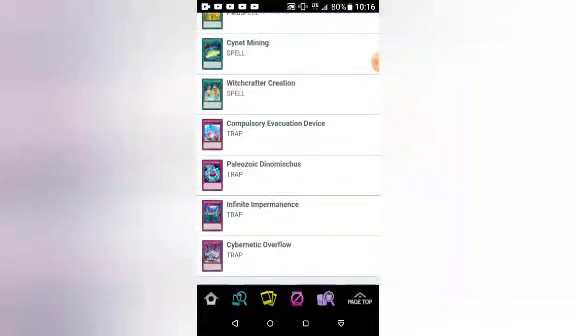